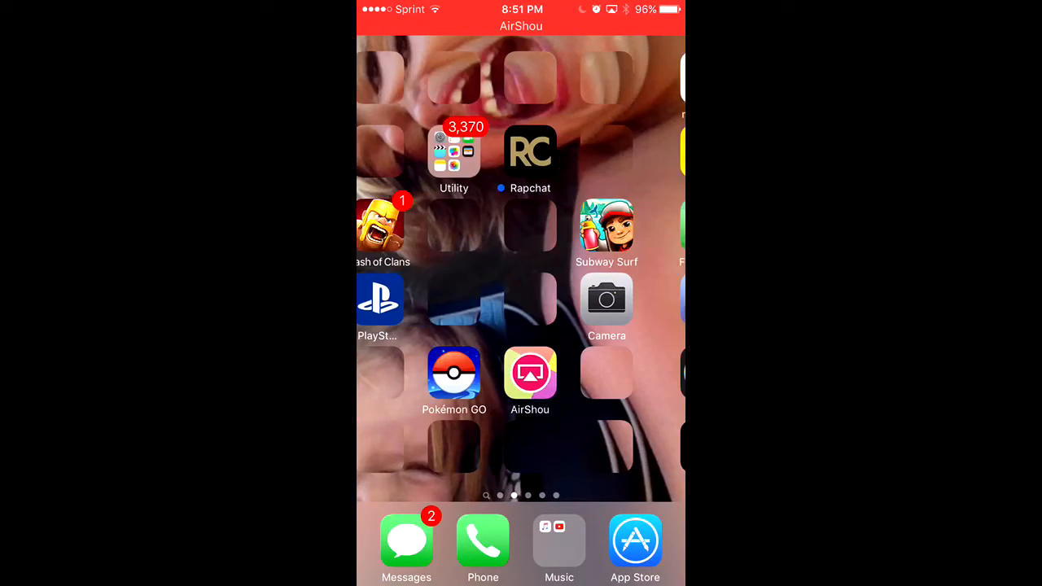
Swipe left through the home screen pages to find the vShare SE icon.
scroll(left, 3)
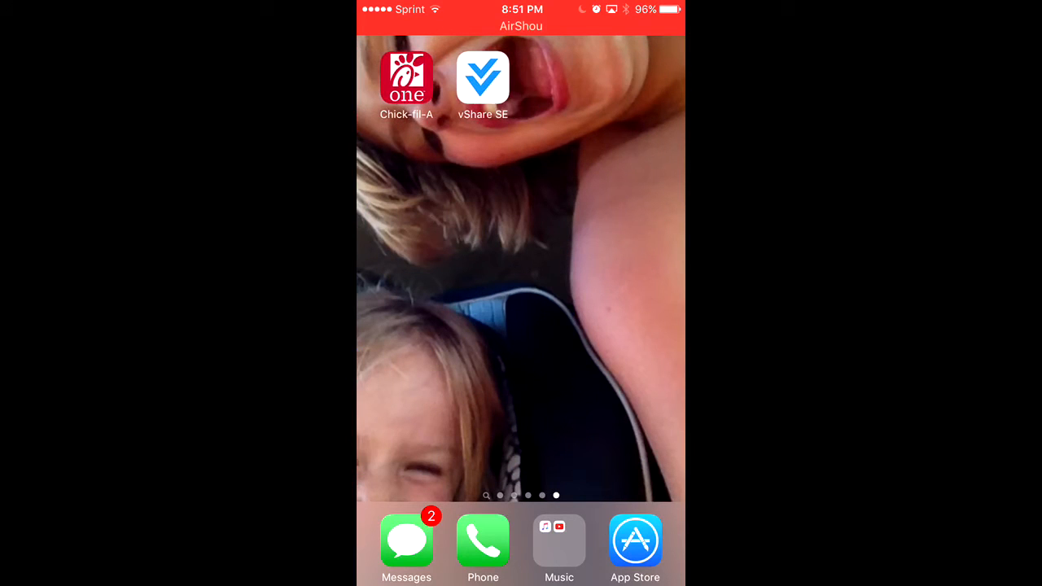
scroll(left, 3)
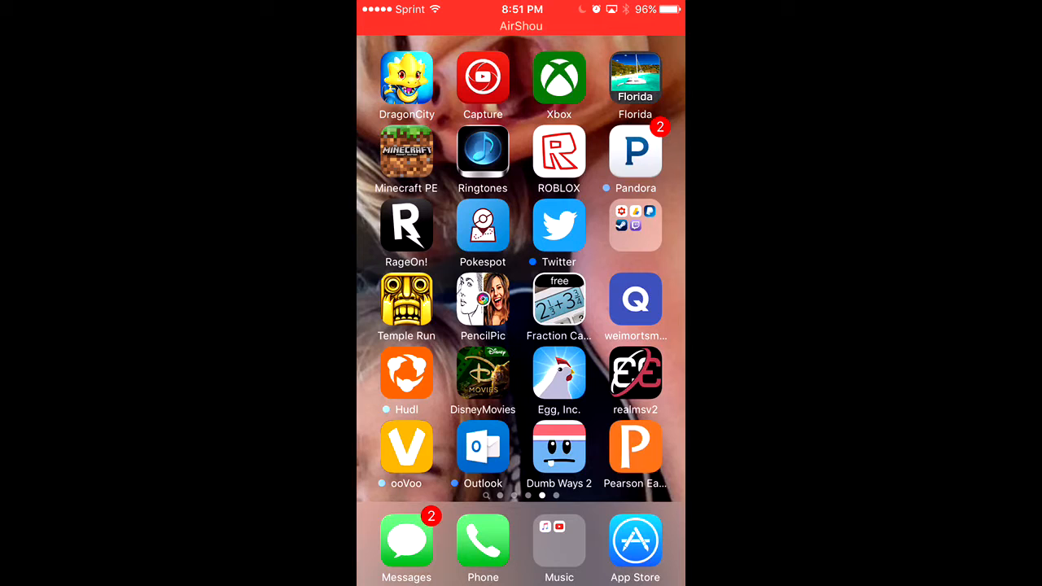
Launch vShare SE from the home screen to reach its store home page.
click(406, 446)
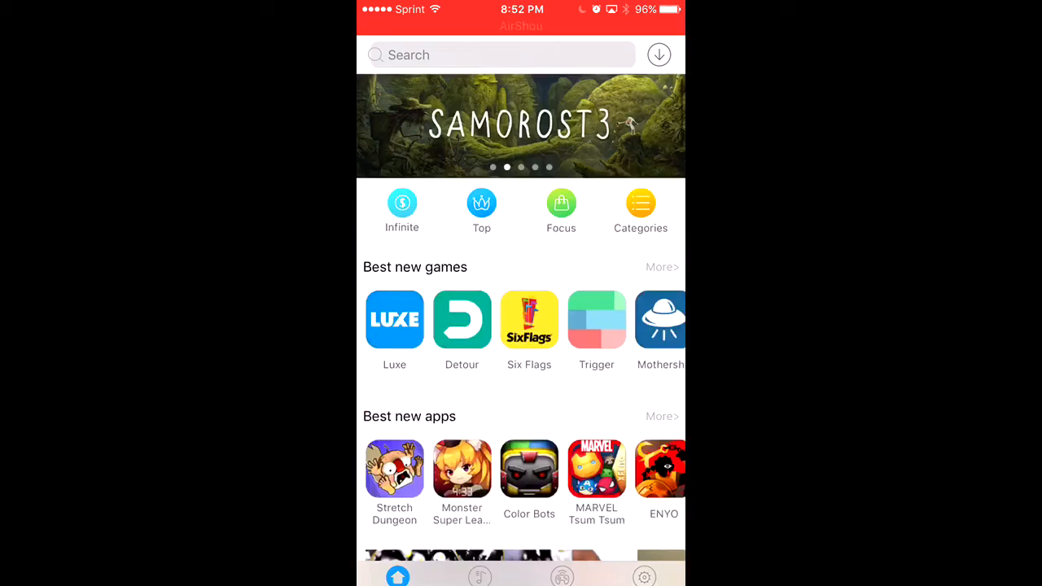
Search vShare SE for 'bb' and pick BB Rec to open its page and download.
click(489, 55)
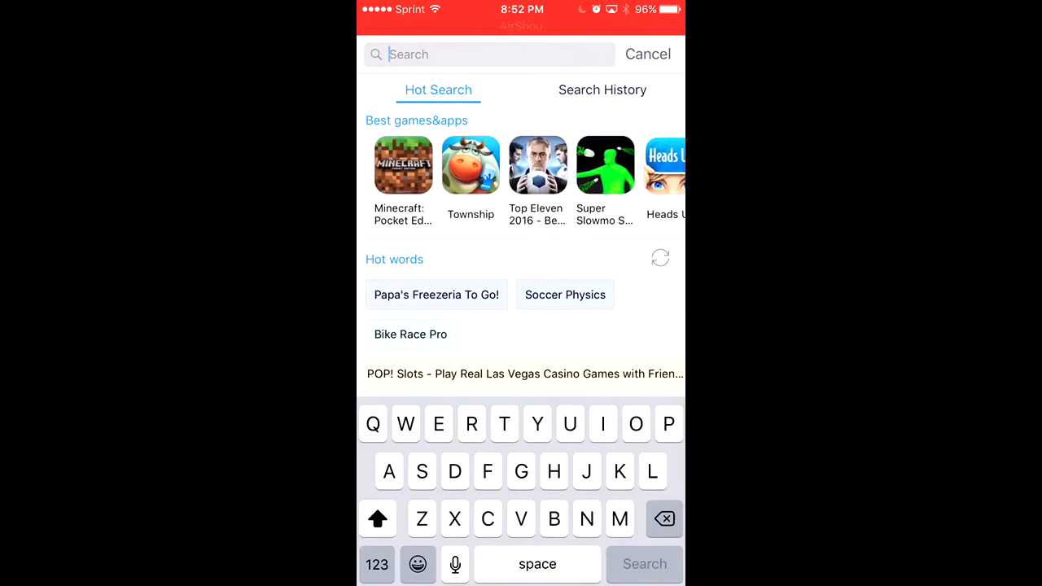
text(bb re)
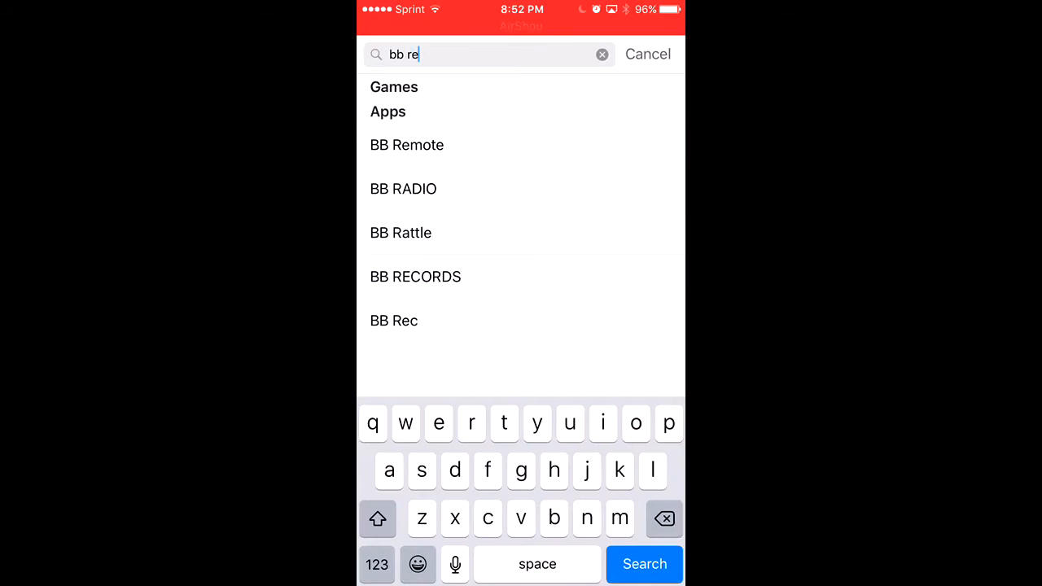
click(394, 320)
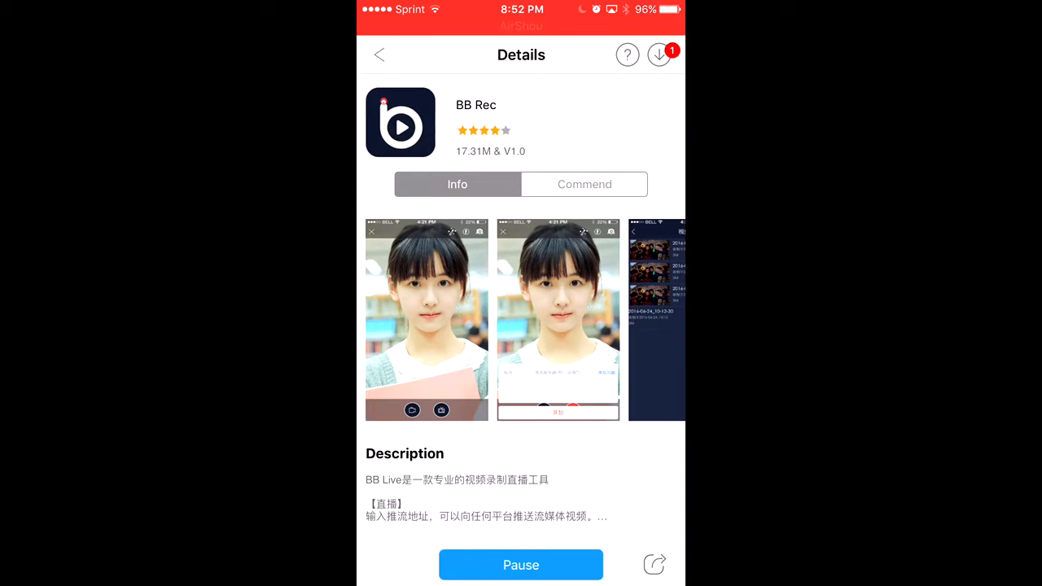
Open the downloads list and confirm installing BB Rec.
click(658, 55)
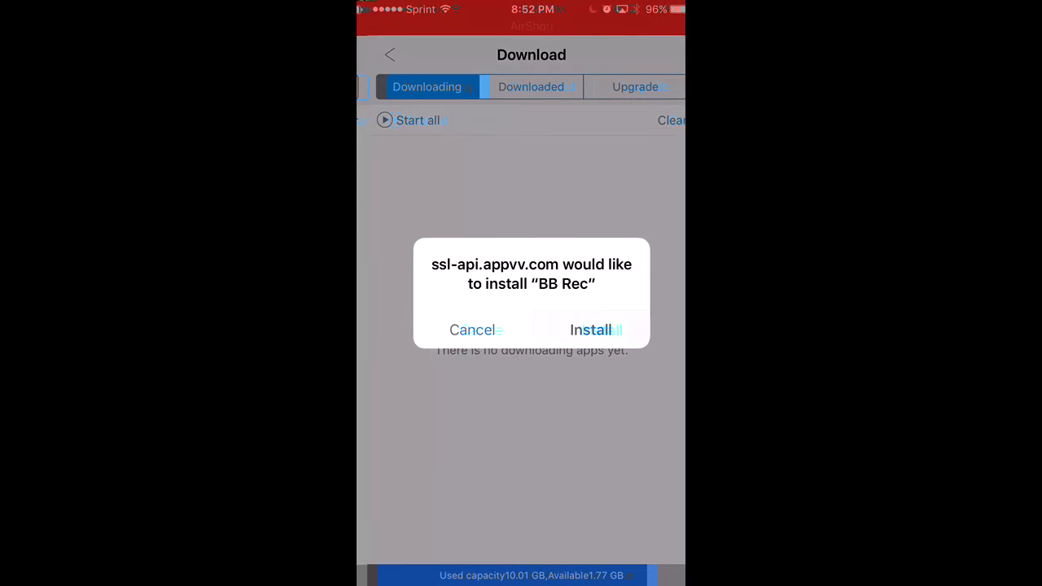
click(590, 330)
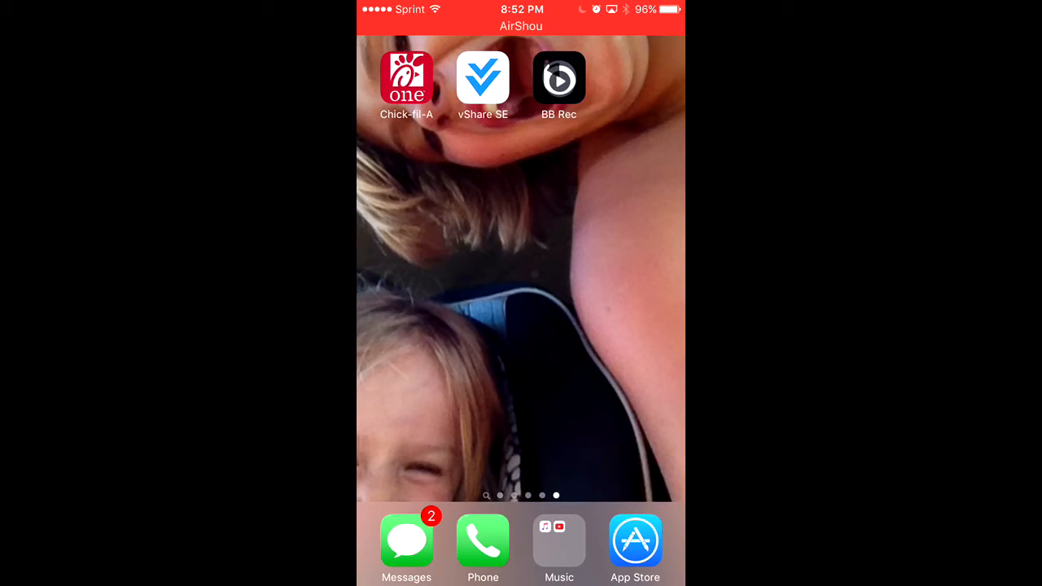
Launch the newly installed BB Rec from the home screen.
click(559, 78)
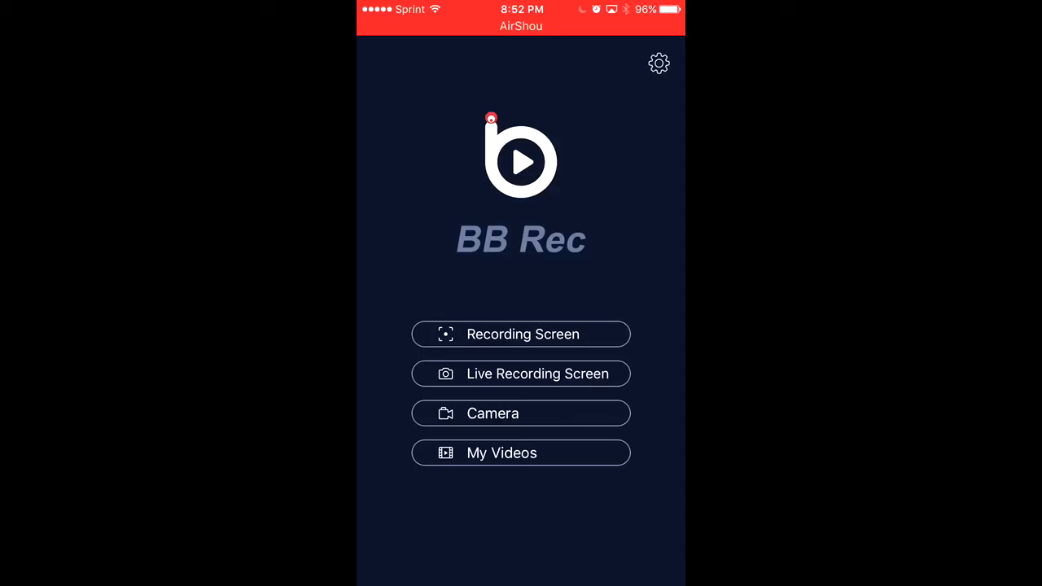
Set BB Rec's recording definition to Super definition, then start recording the screen.
click(659, 64)
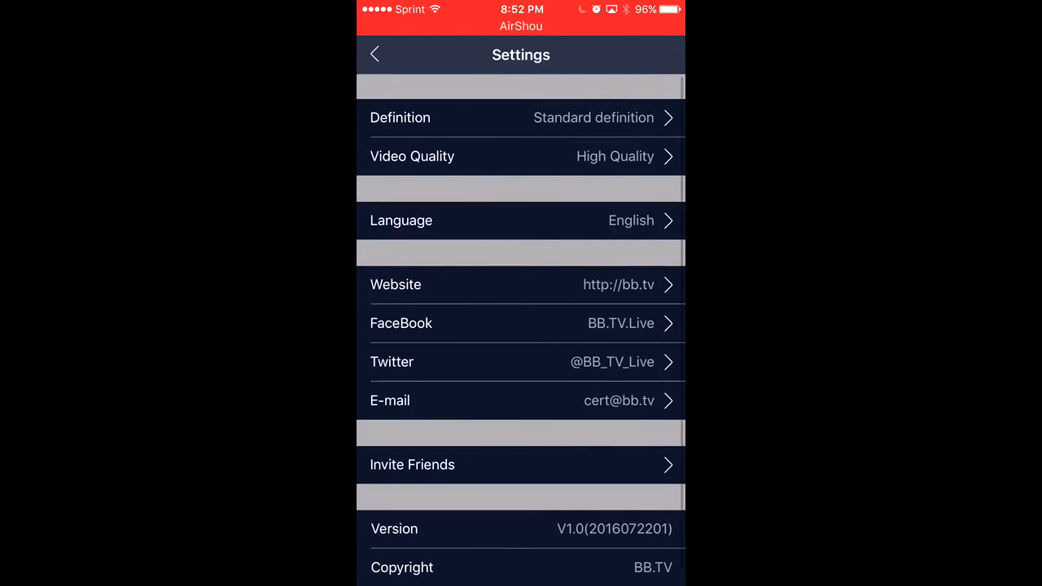
click(521, 117)
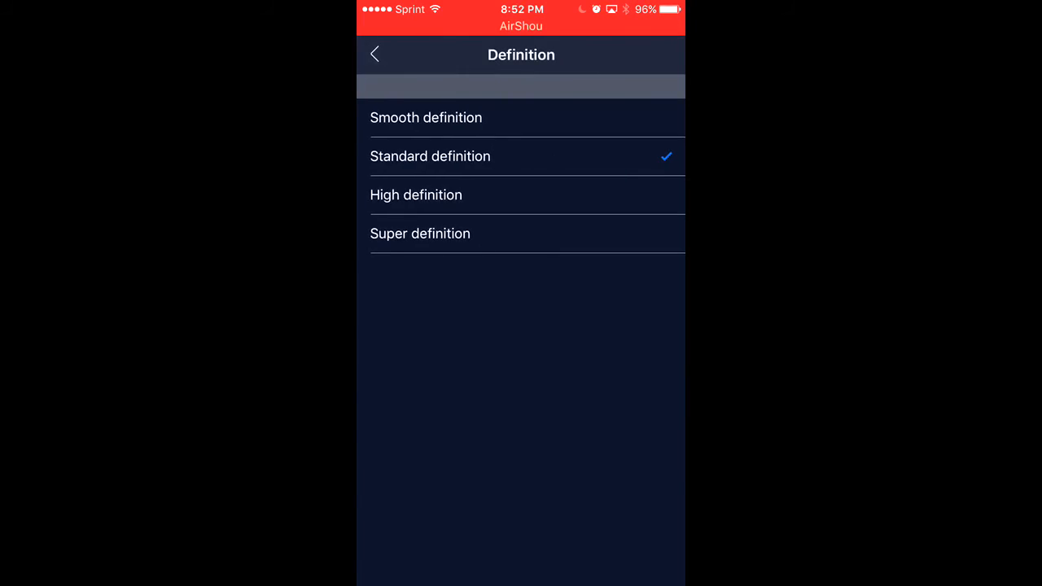
click(375, 55)
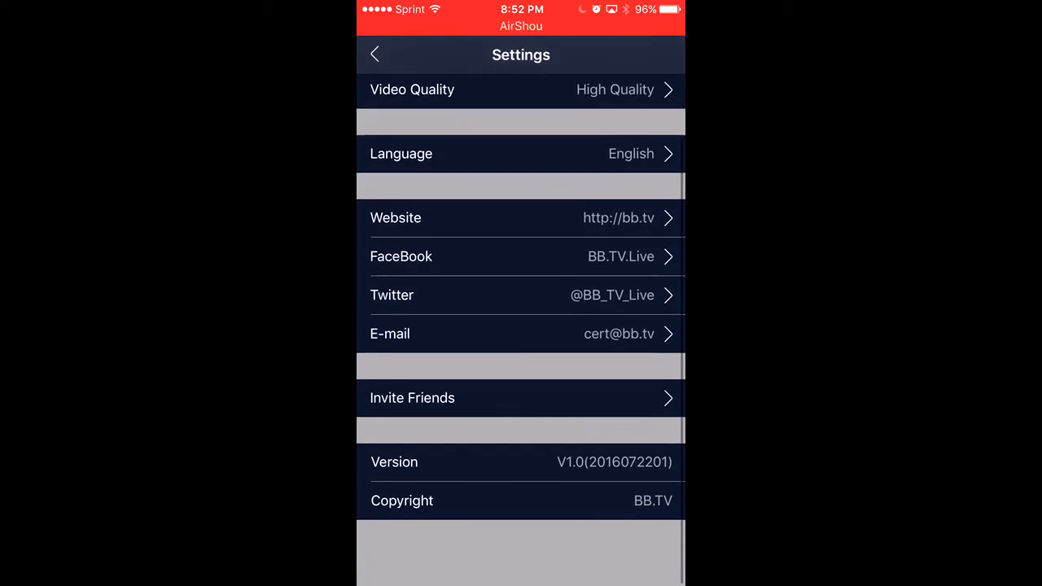
scroll(down, 3)
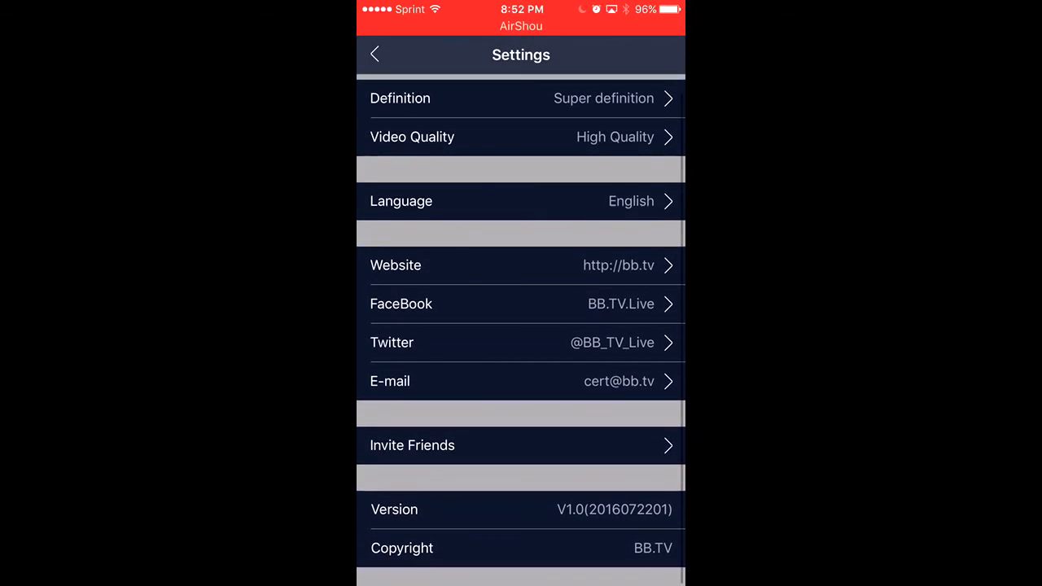
click(375, 54)
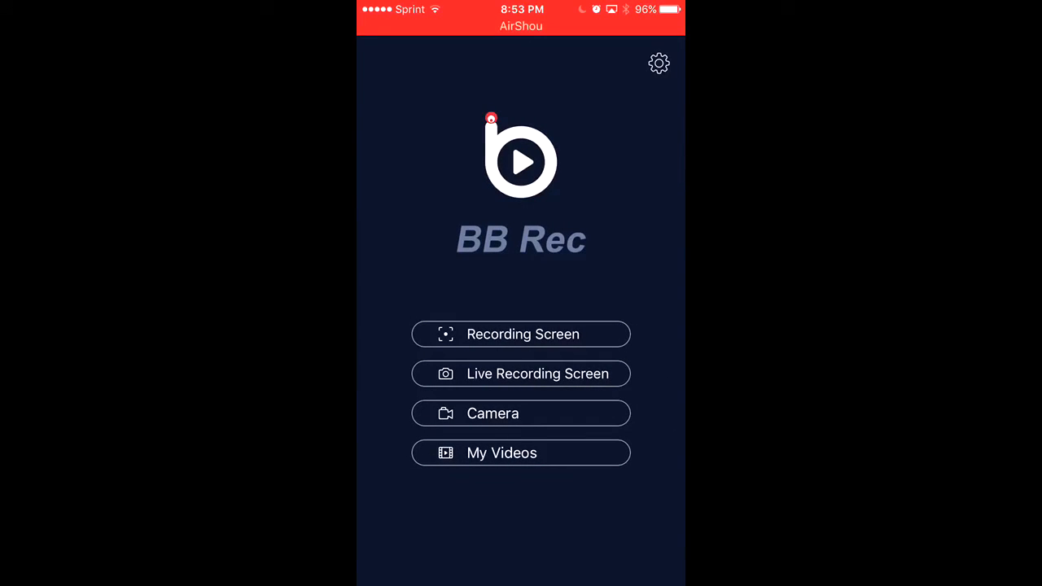
click(521, 334)
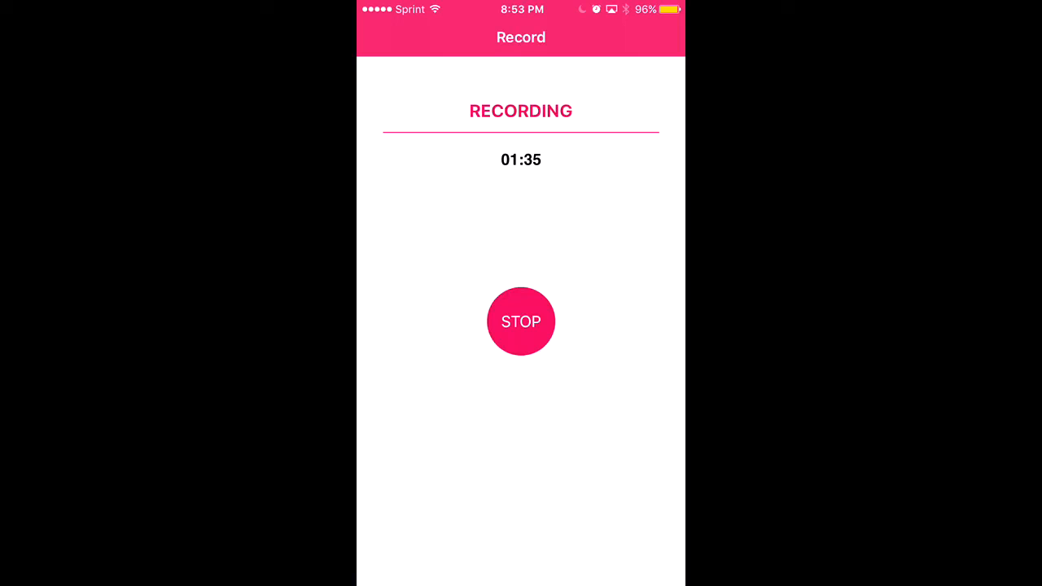